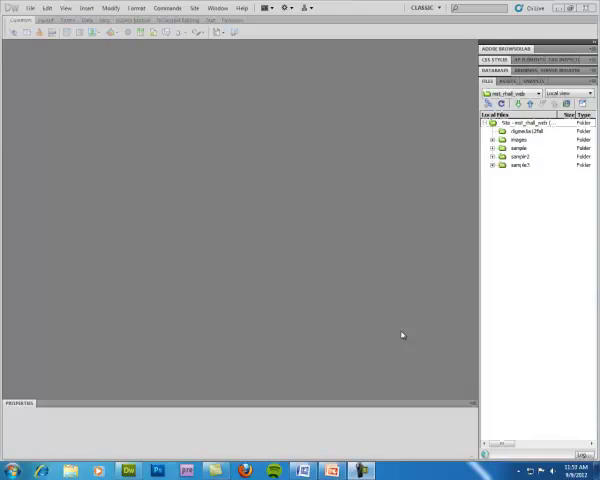
mouse_move(144, 116)
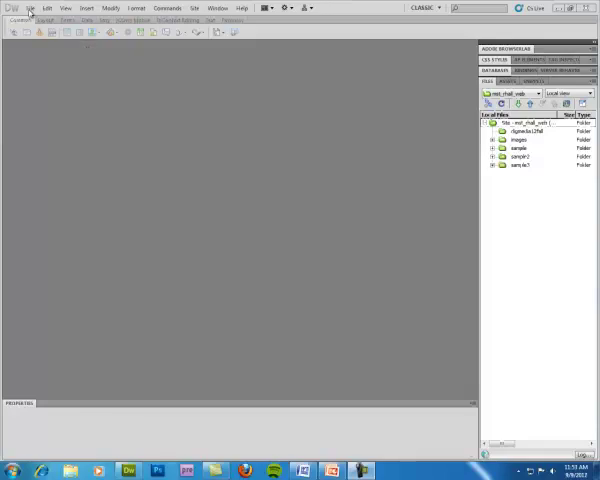
Start a new document from the File menu to reach the New Document dialog
left_click(32, 8)
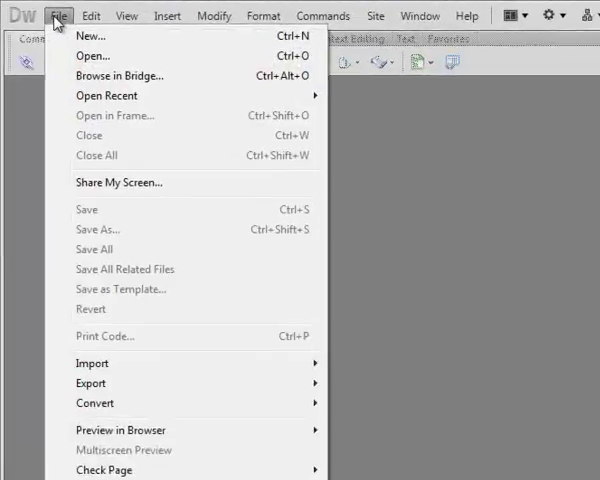
left_click(92, 36)
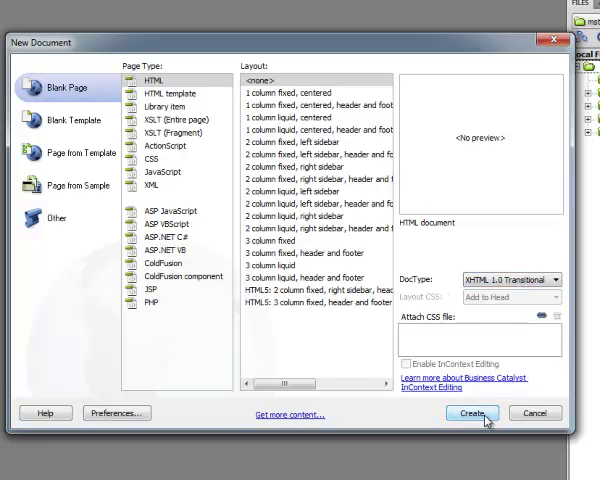
Create the blank XHTML 1.0 Transitional page and settle on Code view after checking Split and Design
left_click(468, 412)
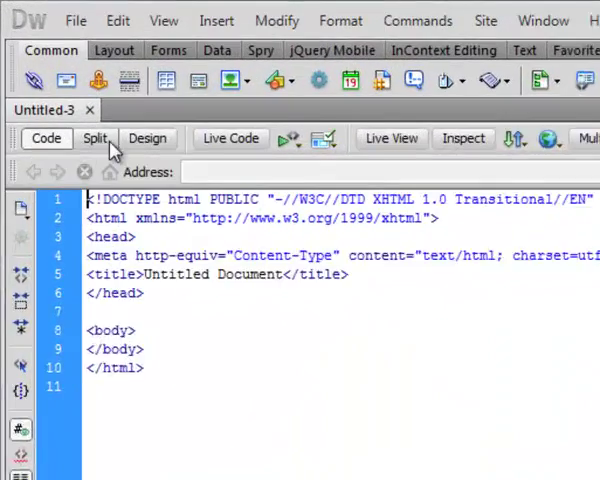
left_click(146, 138)
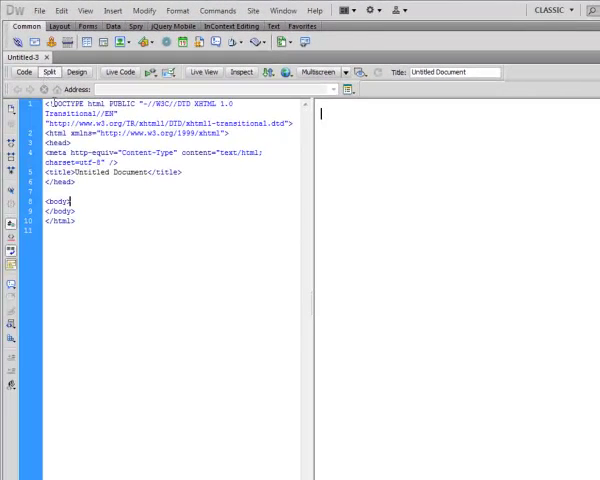
mouse_move(452, 172)
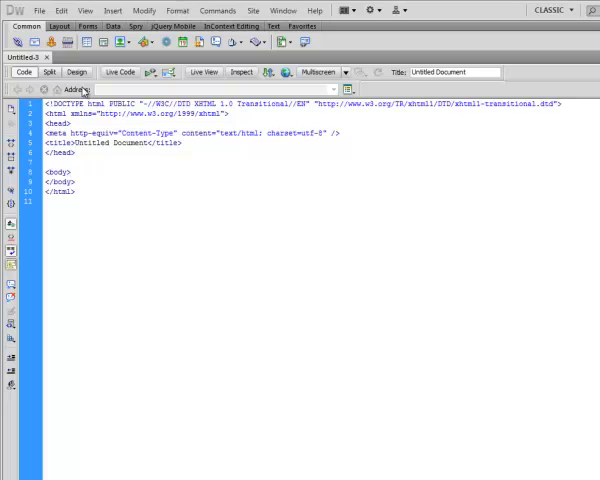
left_click(76, 72)
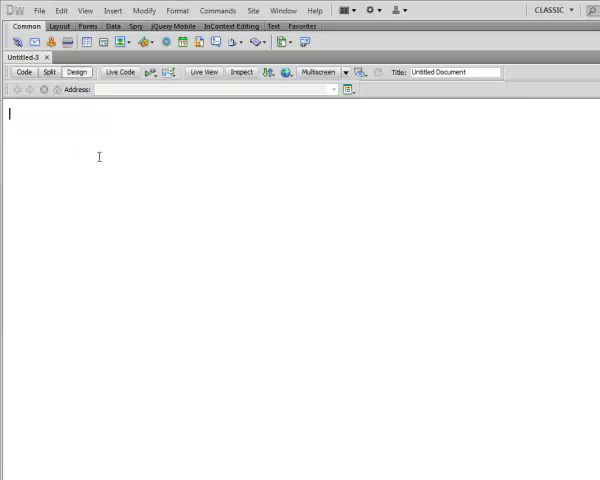
left_click(24, 72)
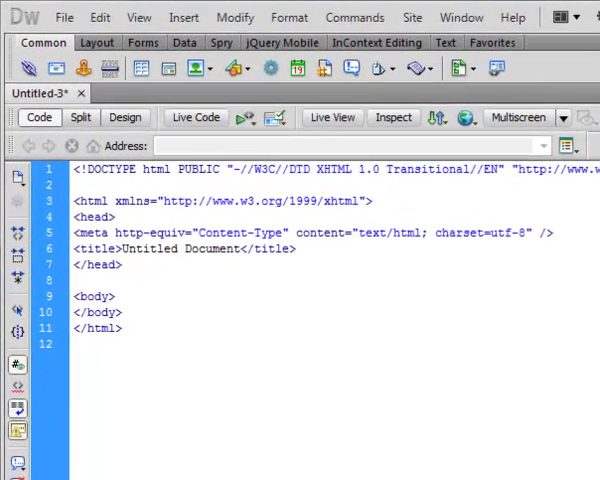
Add blank lines after the html opening tag and around the head contents to space out the boilerplate
left_click(76, 184)
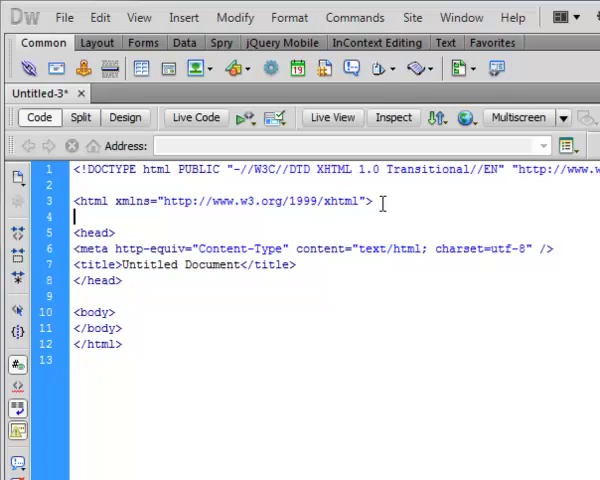
triple_click(220, 200)
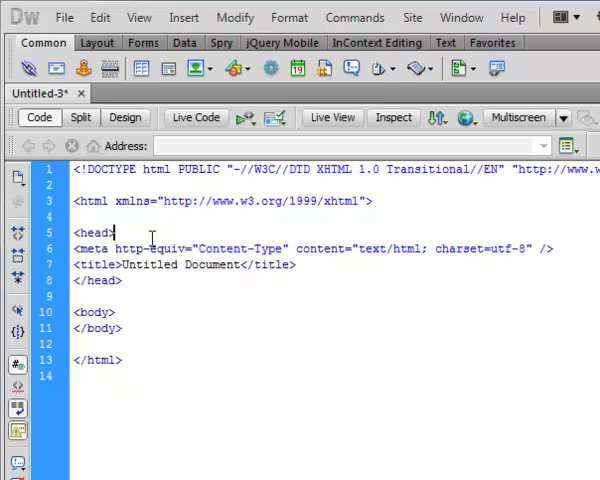
key("enter")
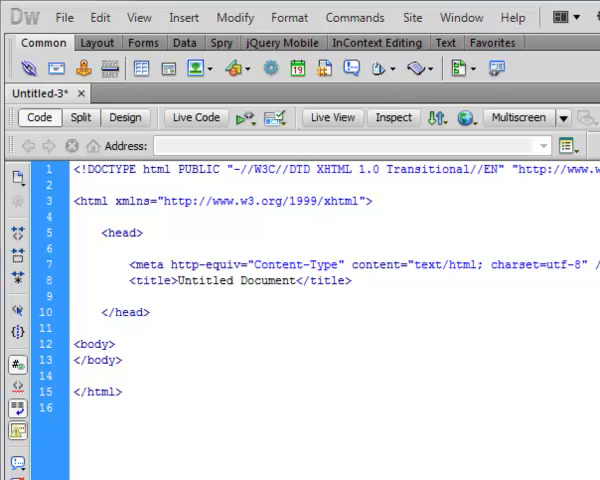
Replace Untitled with richard's in the Title field so the title reads richard's page
left_click(128, 264)
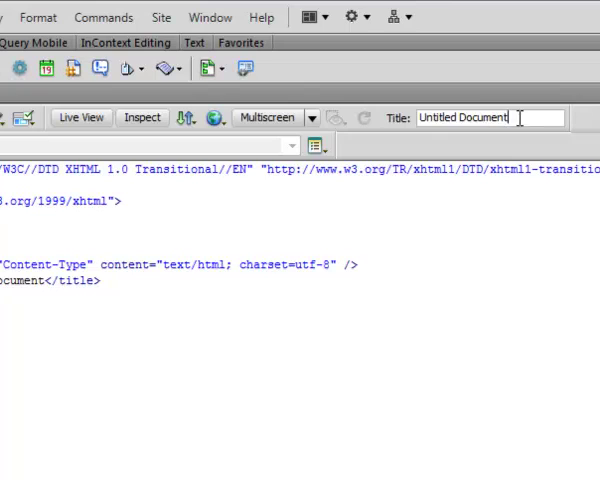
double_click(472, 116)
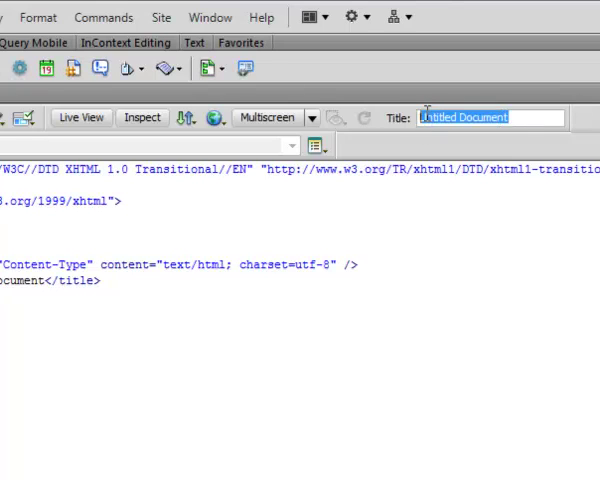
type("richard's pag")
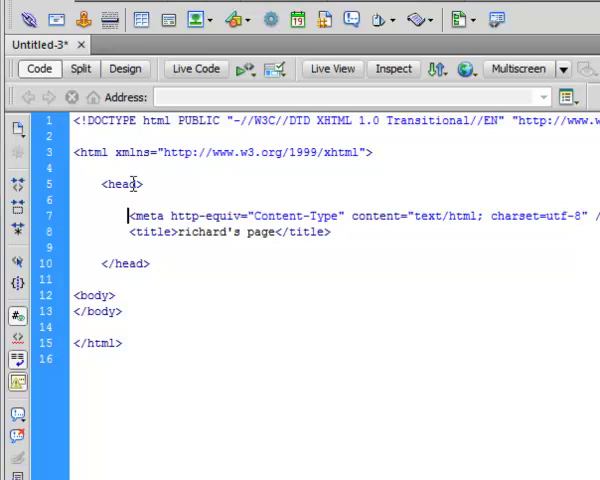
left_click(76, 294)
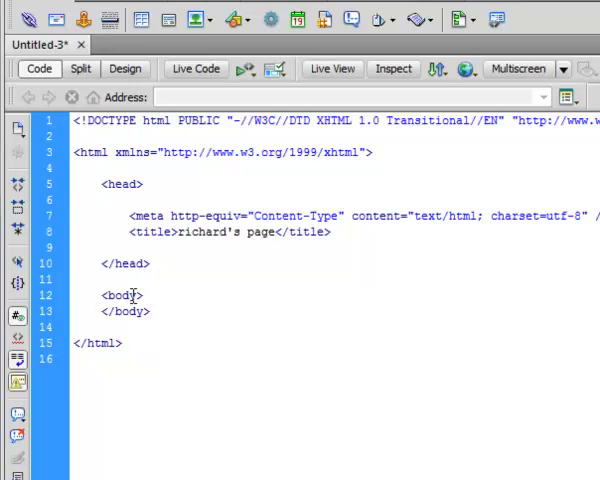
Put the placeholder text blah inside the body tags and check how it renders
left_click(124, 68)
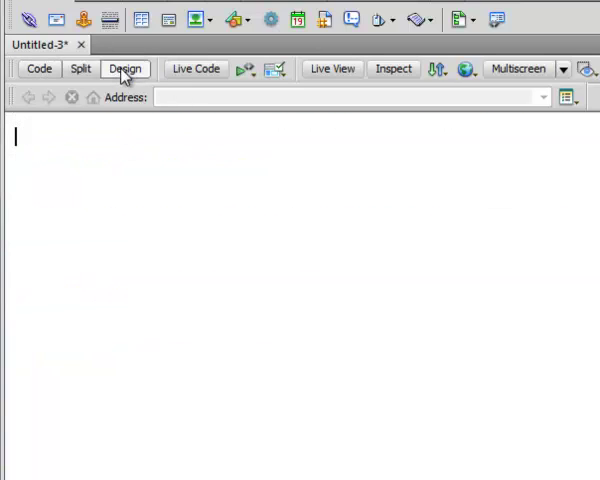
left_click(40, 68)
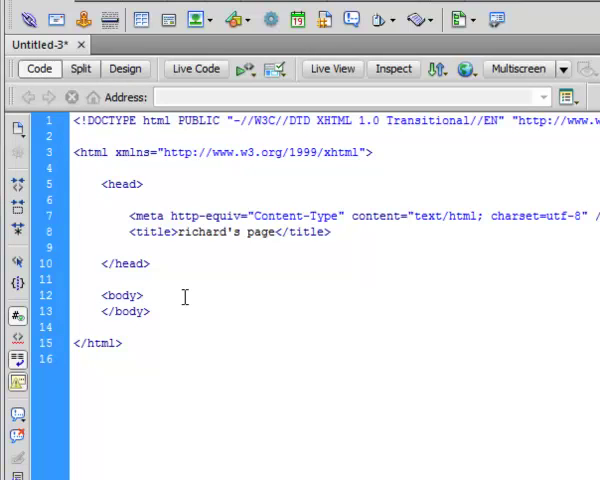
left_click(144, 296)
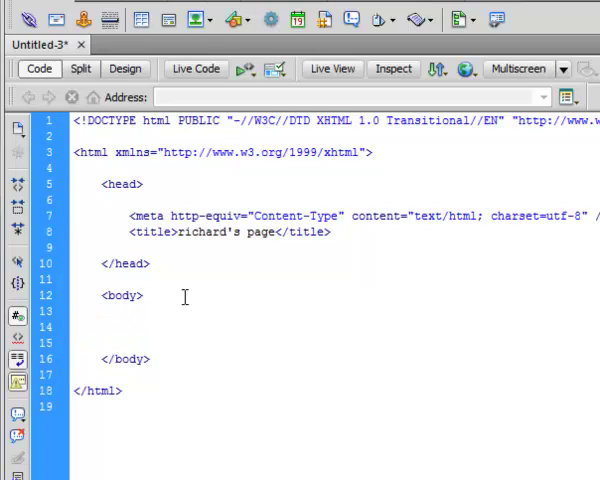
type("blah")
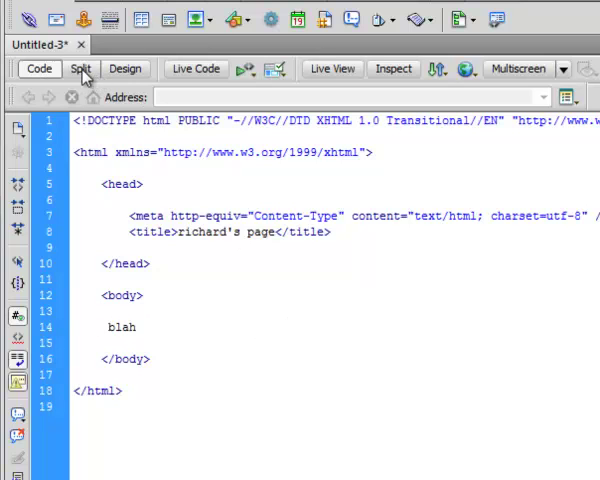
left_click(80, 68)
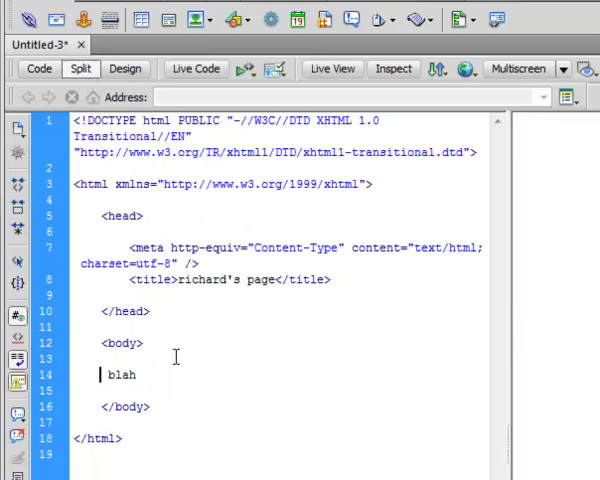
left_click(126, 68)
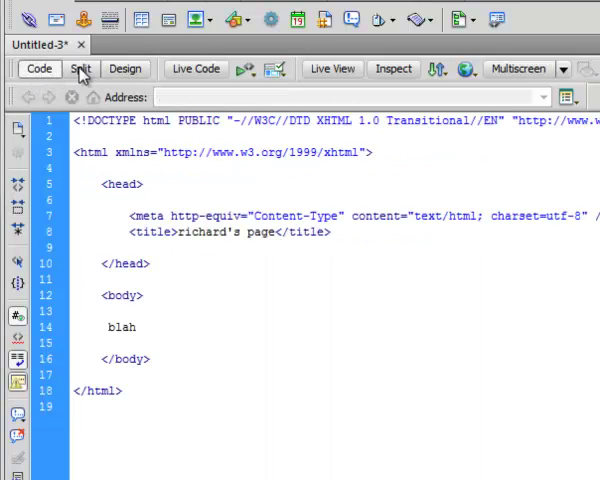
In Split view, add a blank line between the meta tag and the title line
left_click(80, 68)
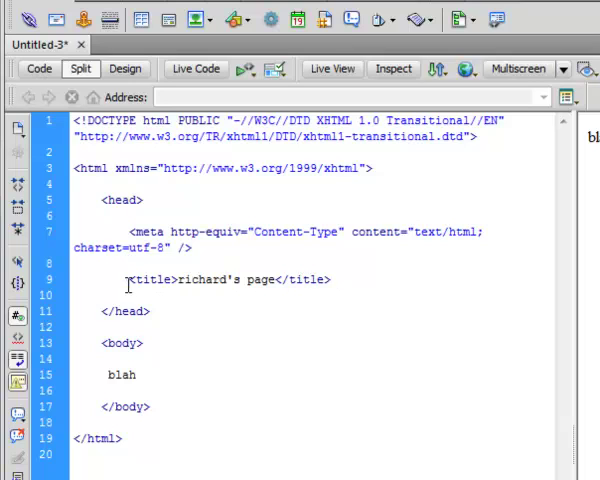
triple_click(224, 280)
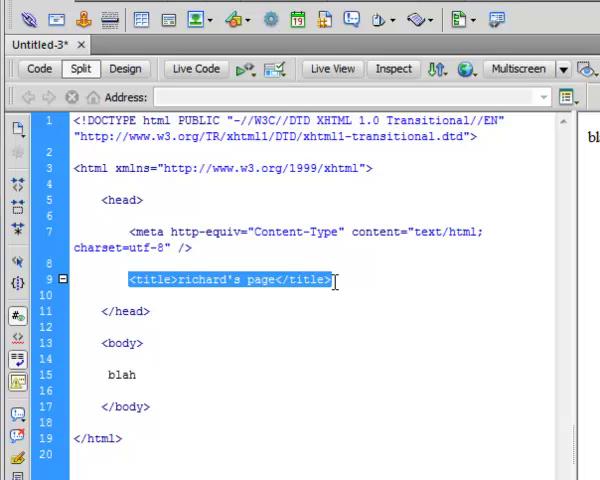
left_click(264, 280)
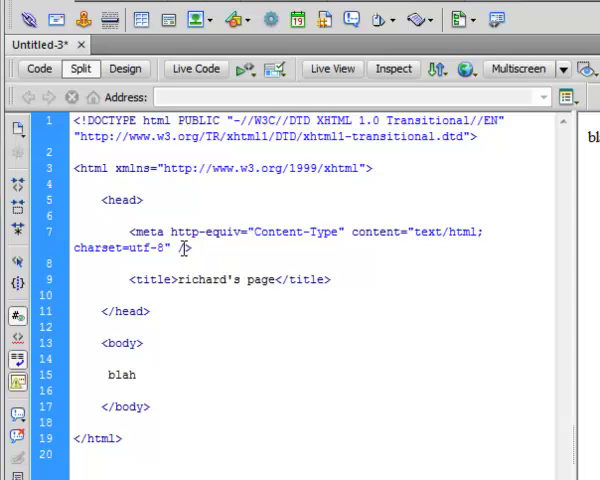
mouse_move(228, 246)
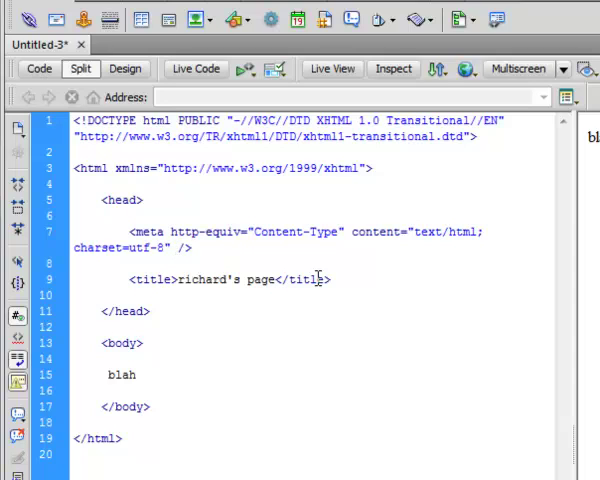
left_click(176, 246)
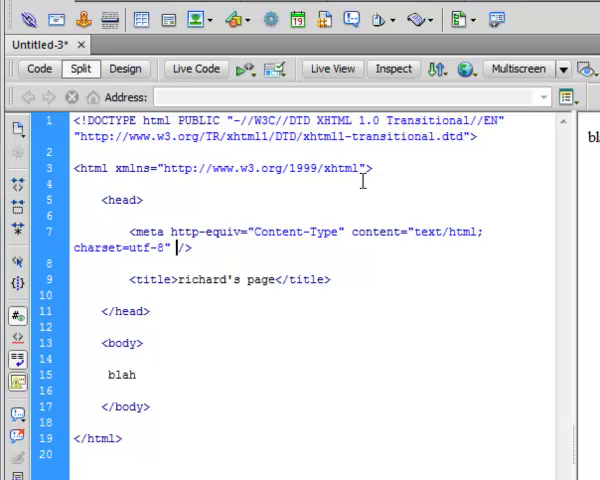
Check the rendered page in Design view and return to the source code
left_click(124, 68)
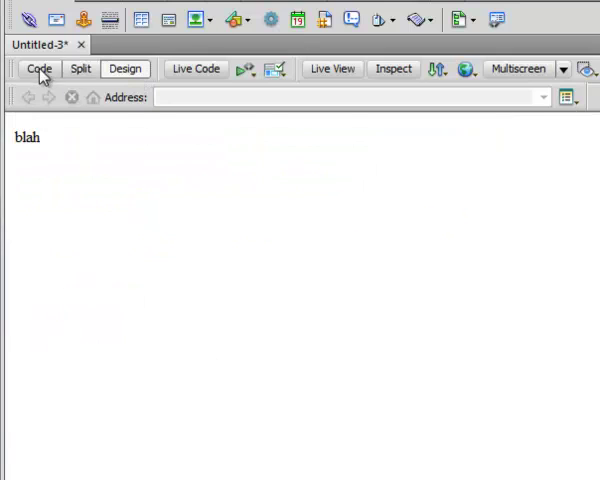
left_click(40, 68)
type("</t")
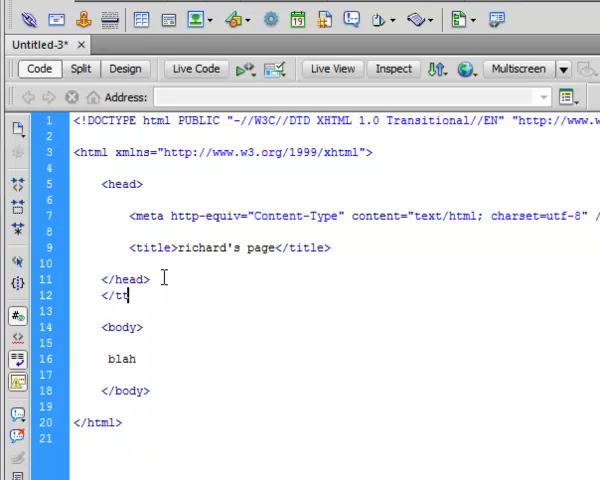
Finish the </title> tag typed below </head>, then delete that misplaced line
type("itle>")
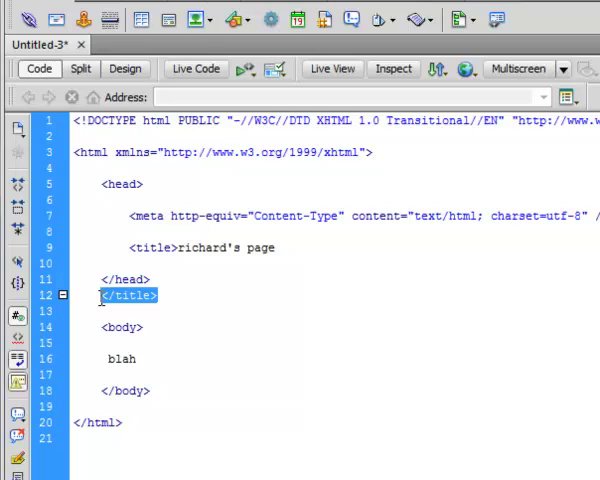
key("Delete")
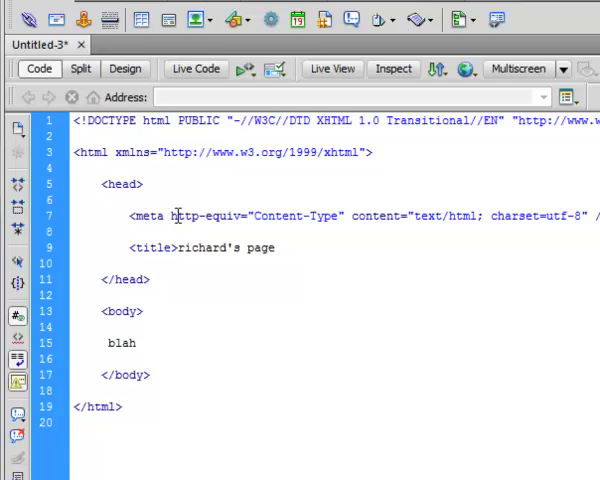
Highlight the meta tag's http-equiv, Content-Type and content value, then switch to Design view
double_click(204, 216)
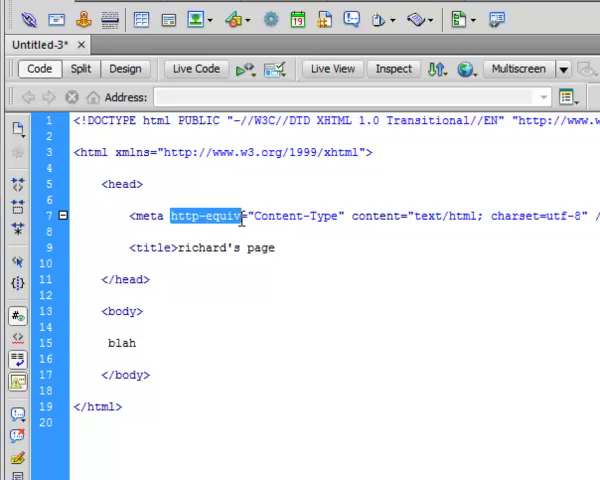
left_click_drag(248, 216, 344, 216)
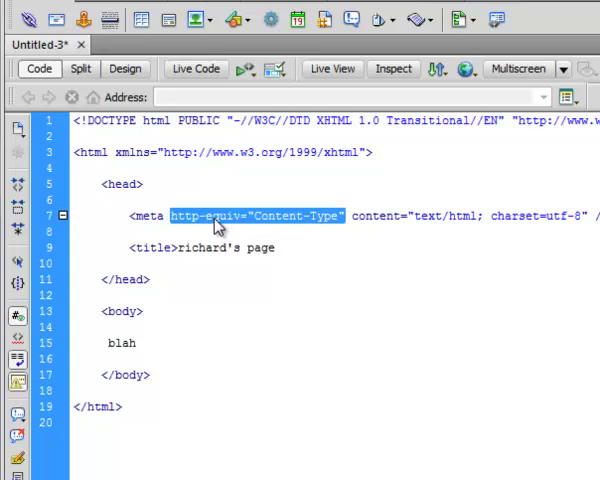
mouse_move(304, 228)
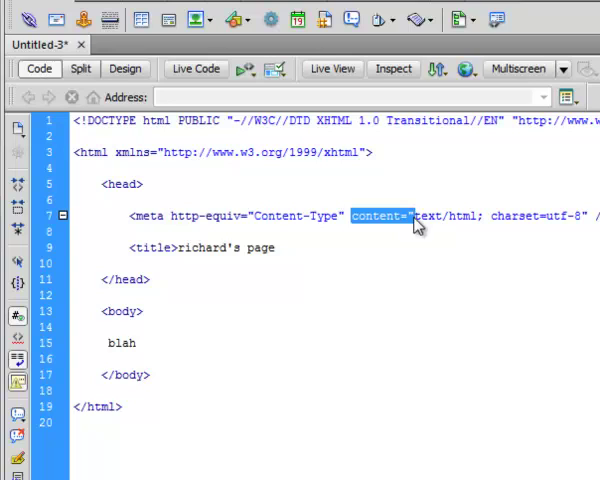
left_click(404, 216)
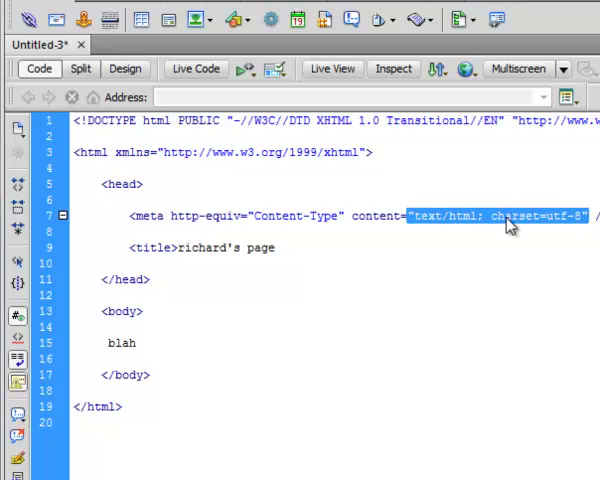
left_click(490, 216)
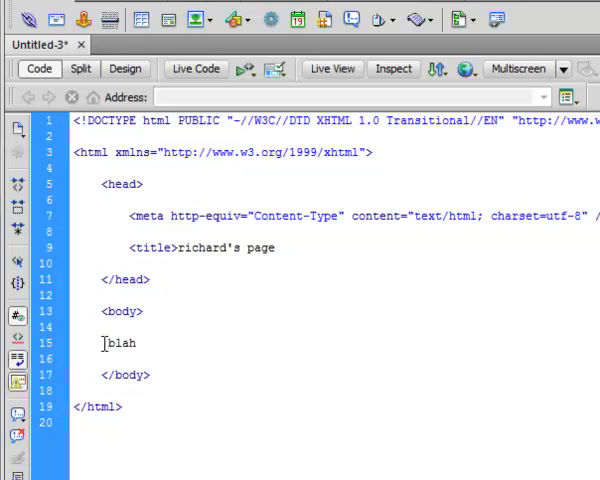
left_click(124, 68)
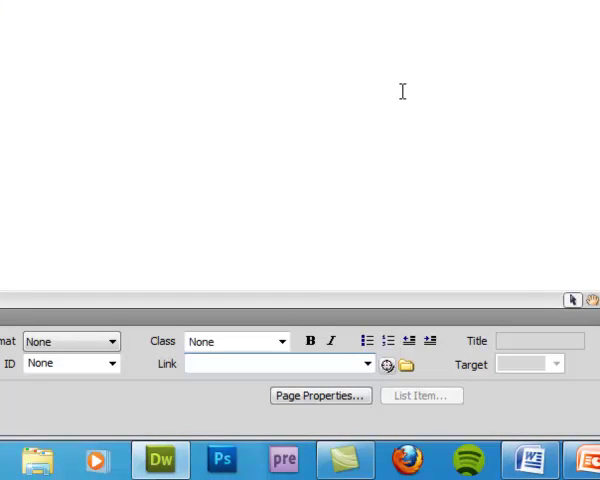
mouse_move(266, 160)
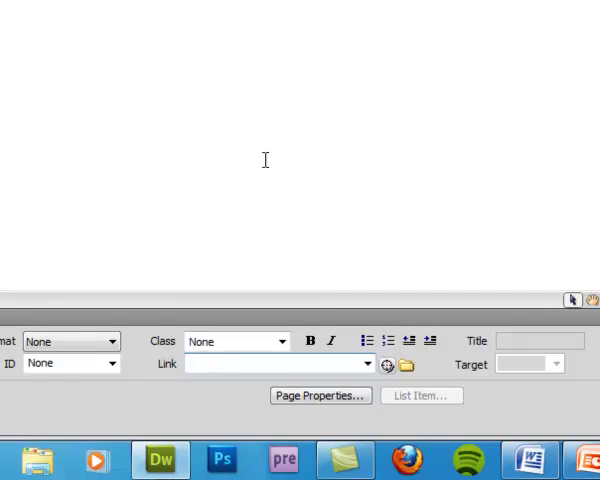
type("http://")
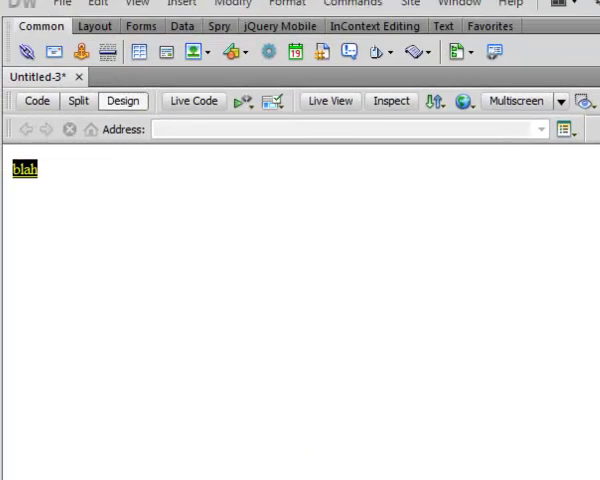
left_click(36, 100)
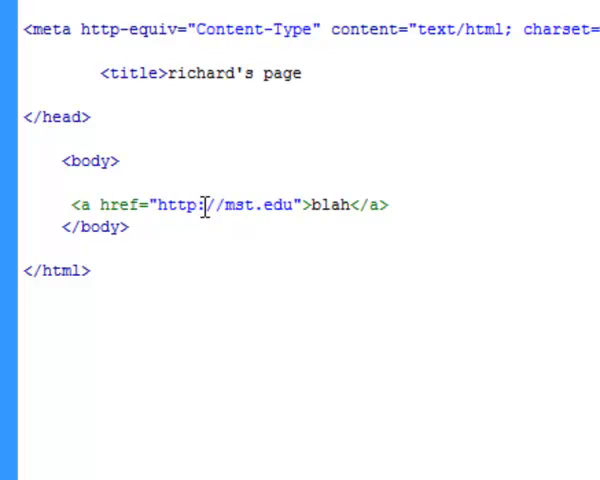
left_click(68, 204)
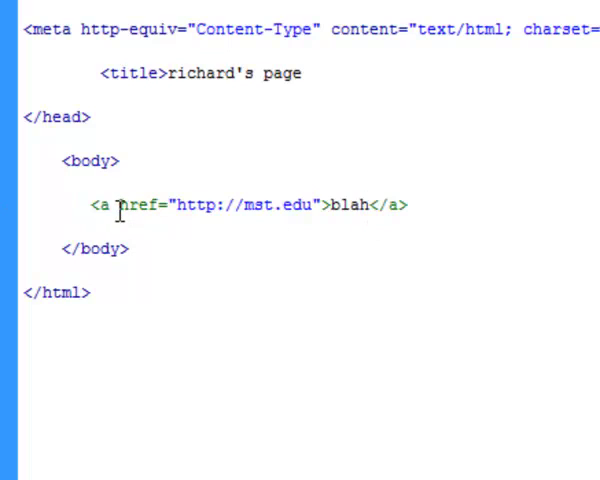
left_click_drag(116, 206, 308, 206)
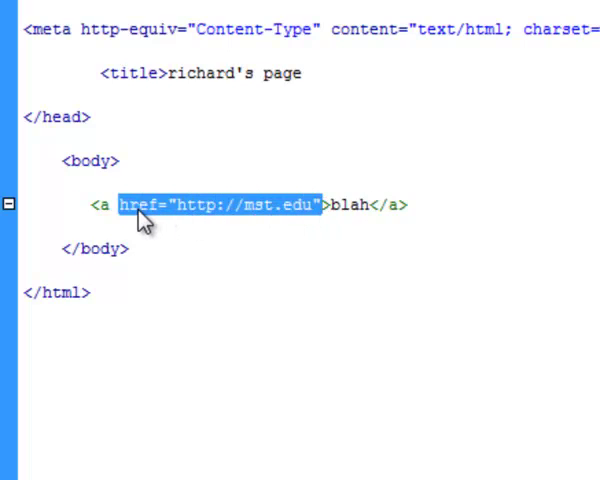
left_click(200, 206)
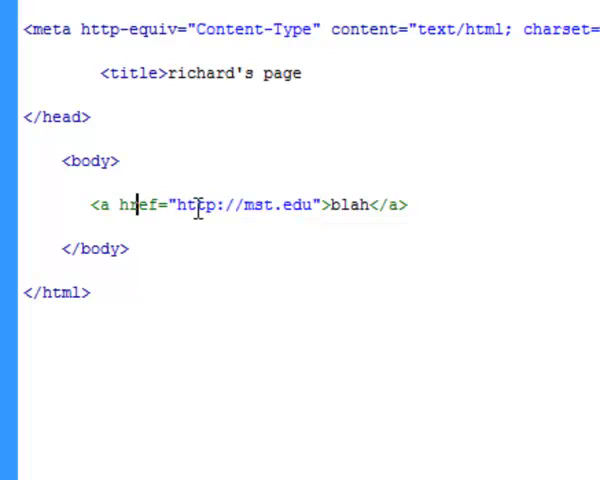
mouse_move(312, 206)
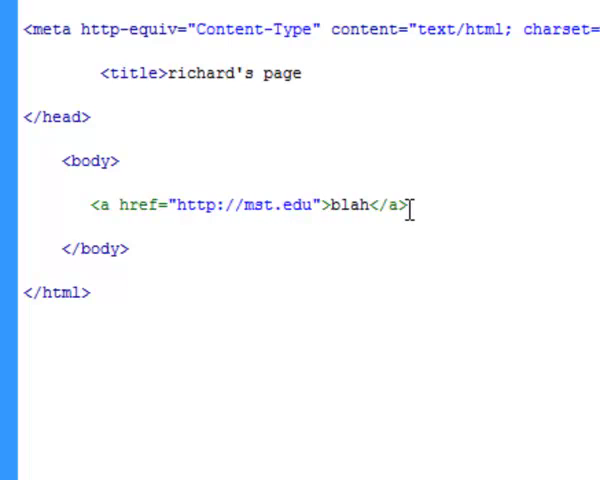
triple_click(250, 206)
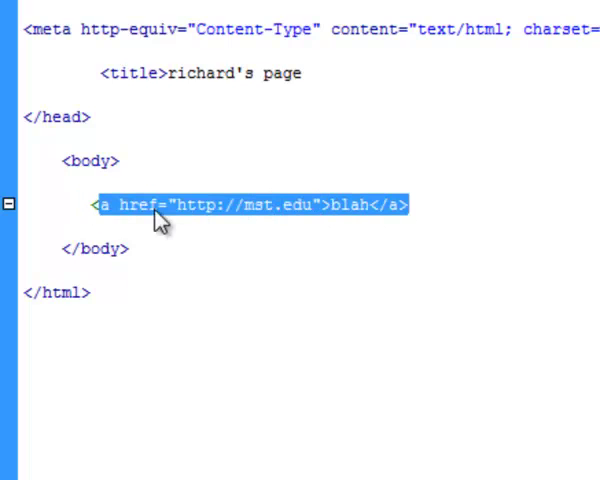
double_click(132, 206)
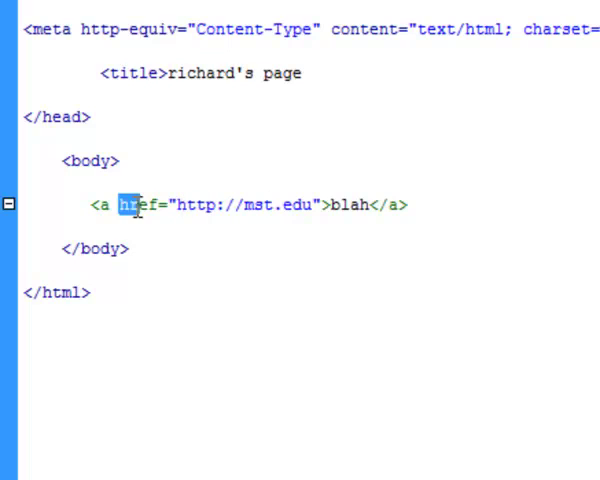
left_click_drag(118, 204, 284, 204)
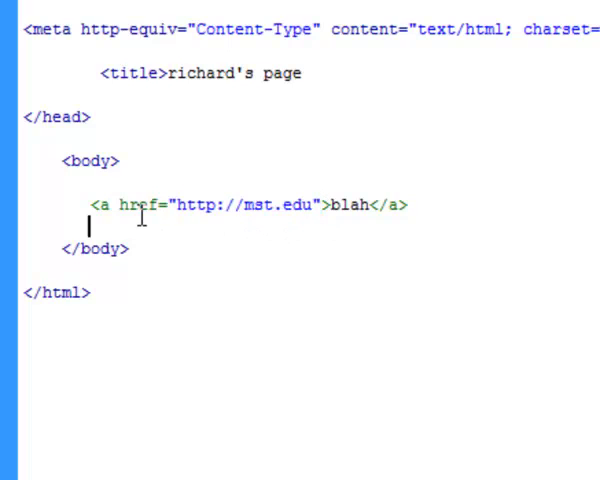
double_click(140, 206)
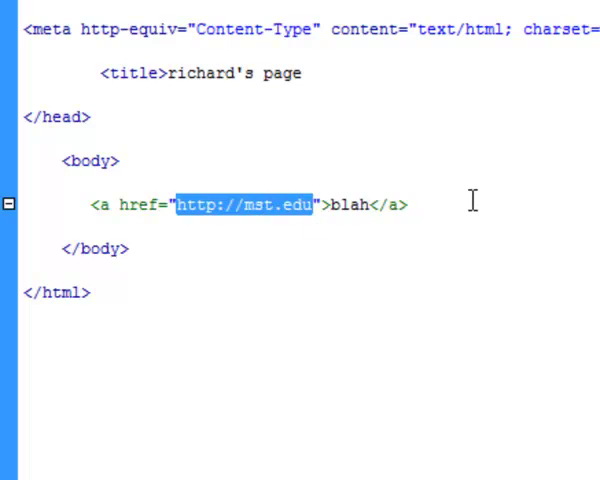
left_click(408, 204)
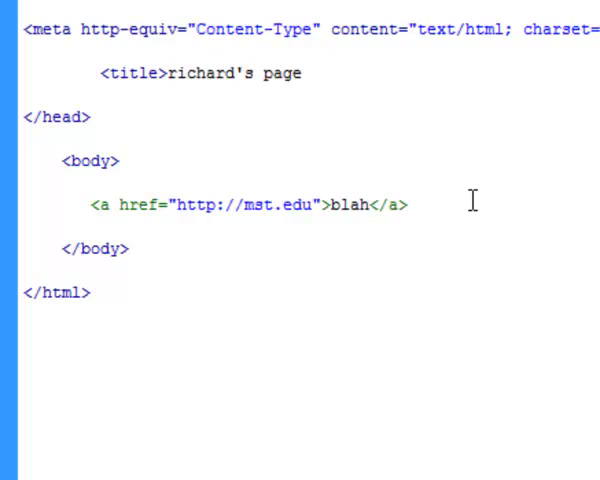
left_click(404, 206)
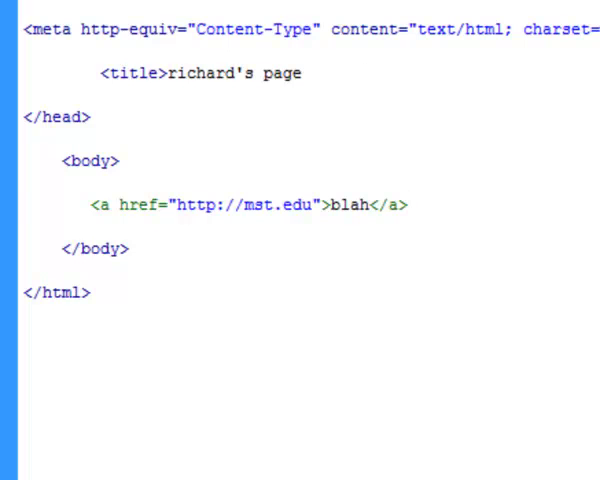
Show the rendered page with the blah link and the drawn box, then choose the Classic workspace layout
left_click(172, 162)
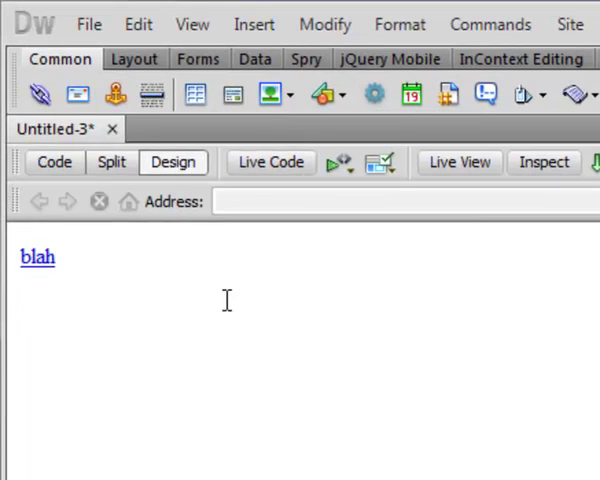
mouse_move(264, 264)
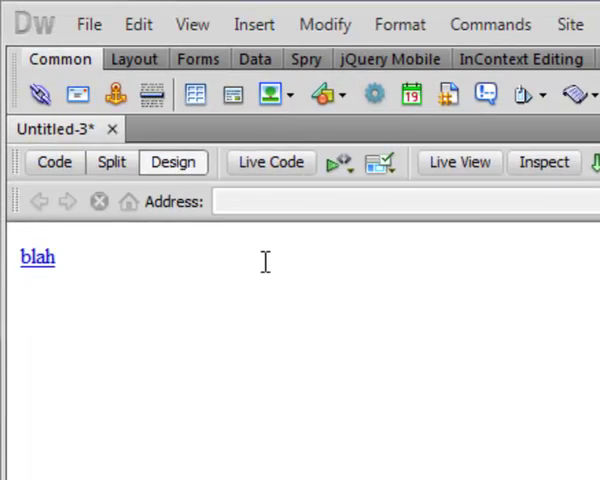
left_click(136, 60)
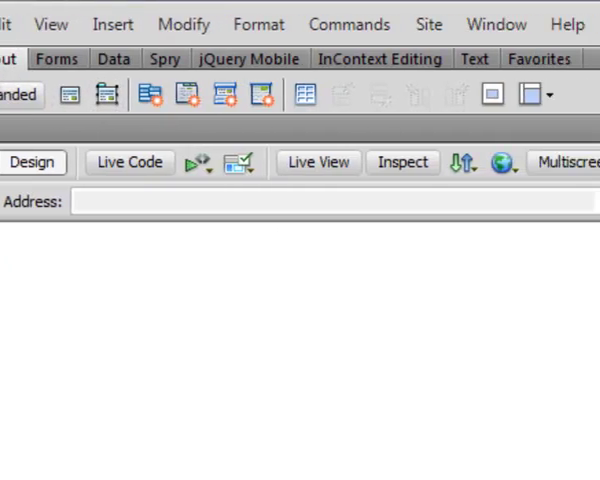
left_click(250, 22)
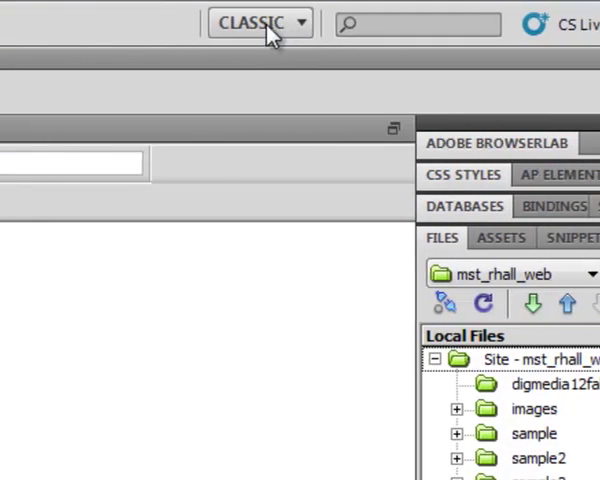
left_click(258, 22)
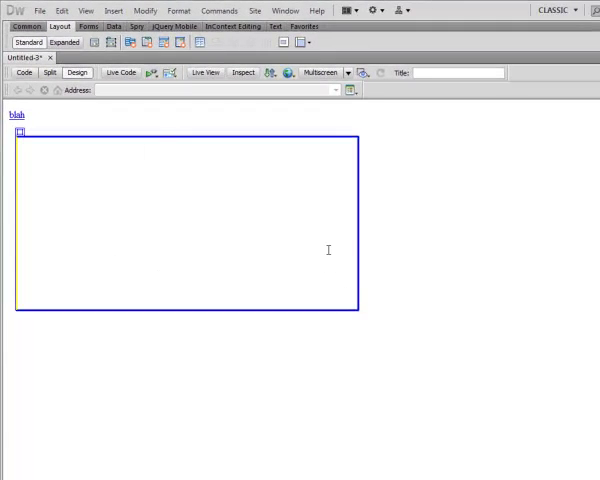
Enter the text sss inside the AP div apDiv1
left_click(190, 230)
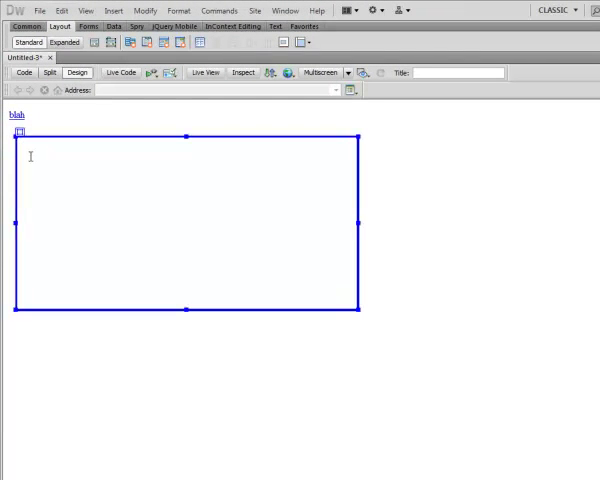
type("sss</div>")
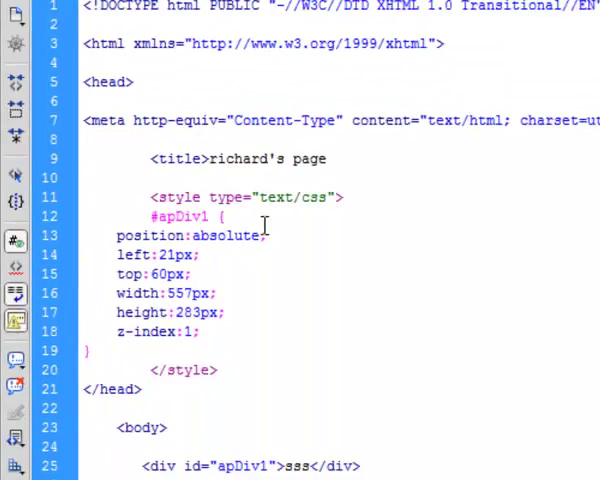
scroll("down", 3)
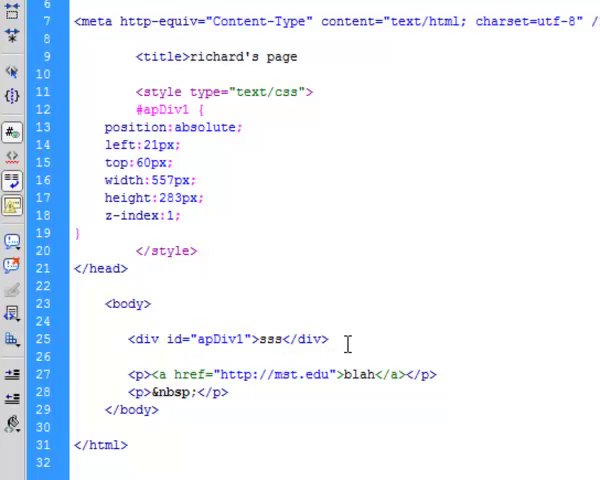
left_click(124, 356)
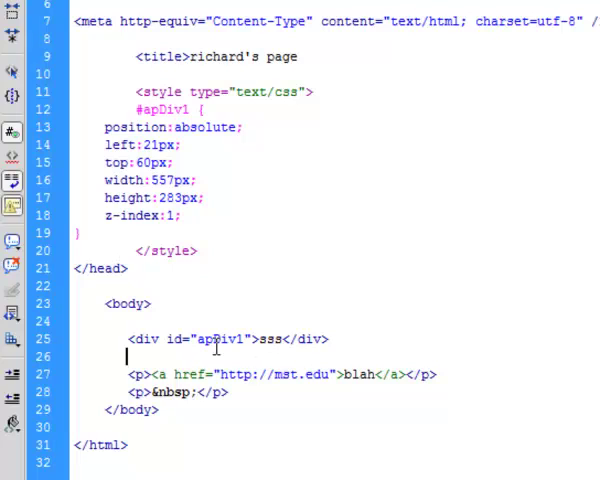
mouse_move(312, 340)
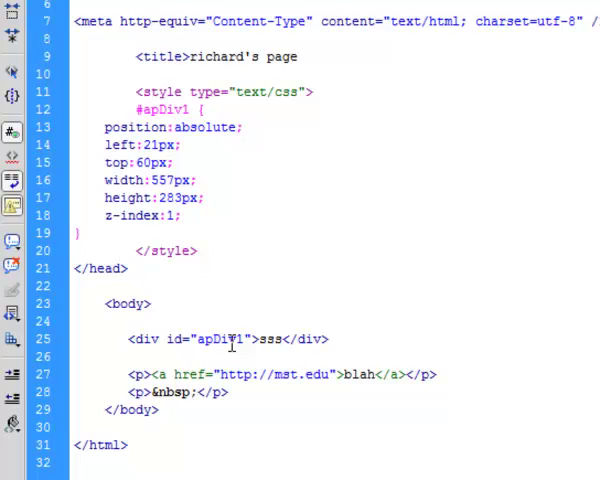
left_click(124, 356)
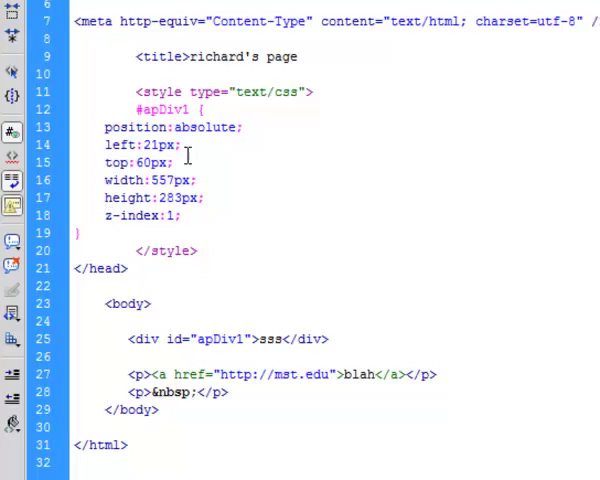
left_click(124, 356)
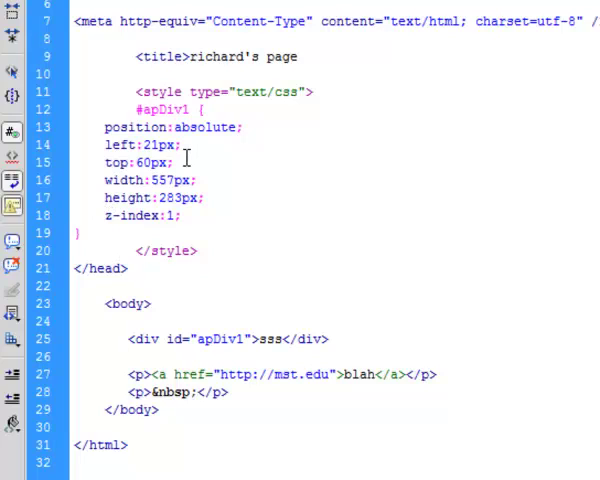
left_click(124, 356)
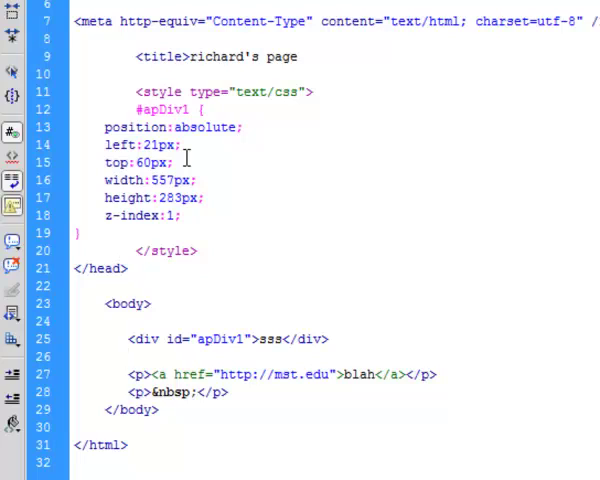
left_click(126, 356)
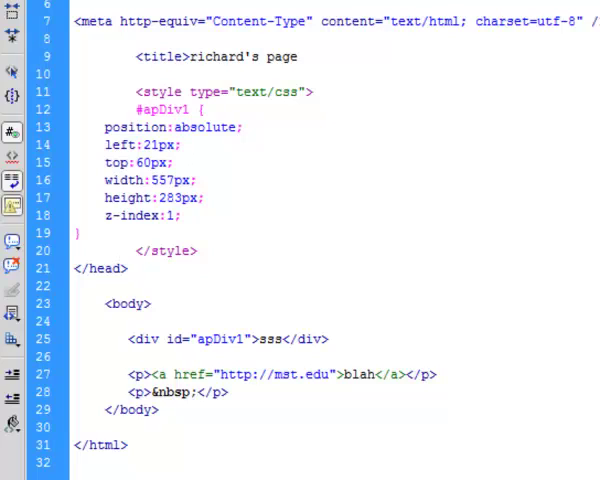
left_click(124, 356)
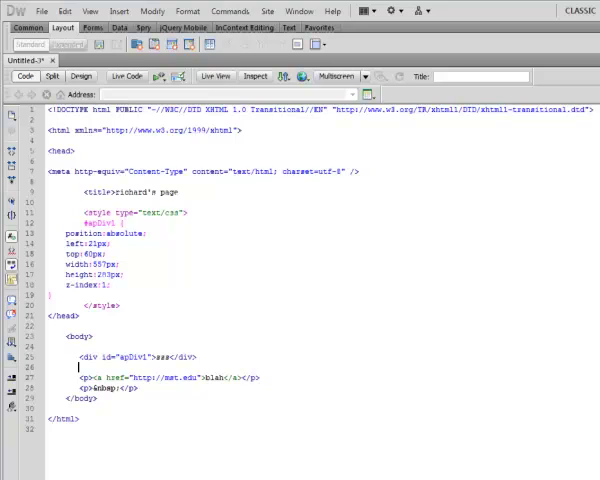
scroll("down", 3)
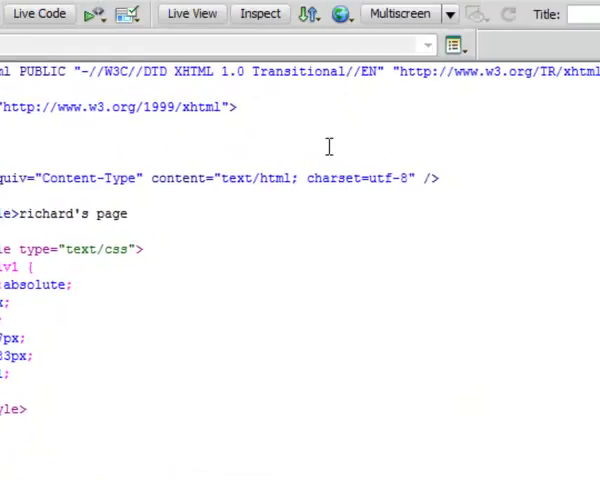
Show the O'Reilly reference entry for the A tag's href attribute and read through it
left_click(234, 14)
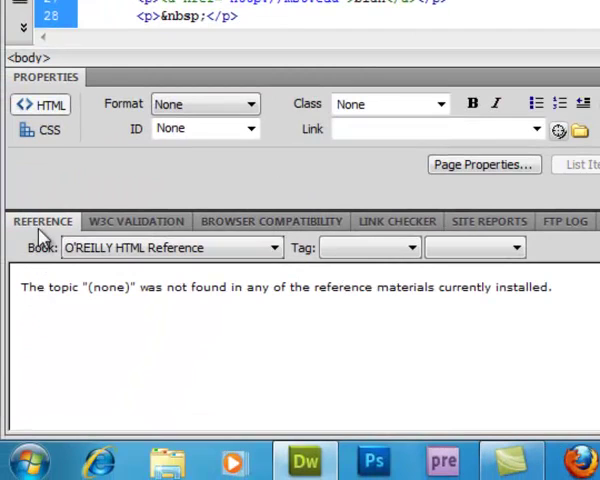
mouse_move(176, 246)
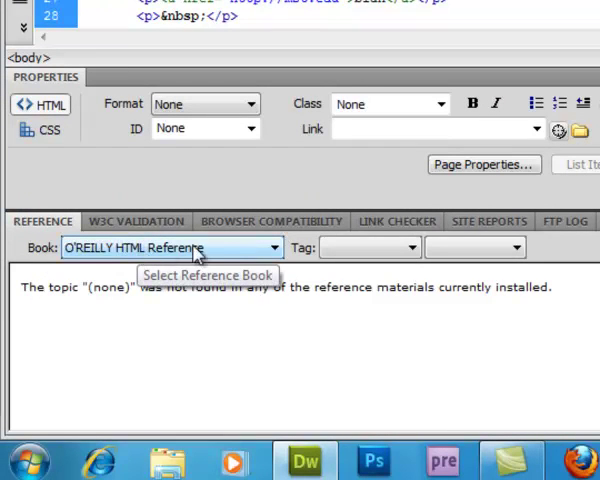
mouse_move(358, 248)
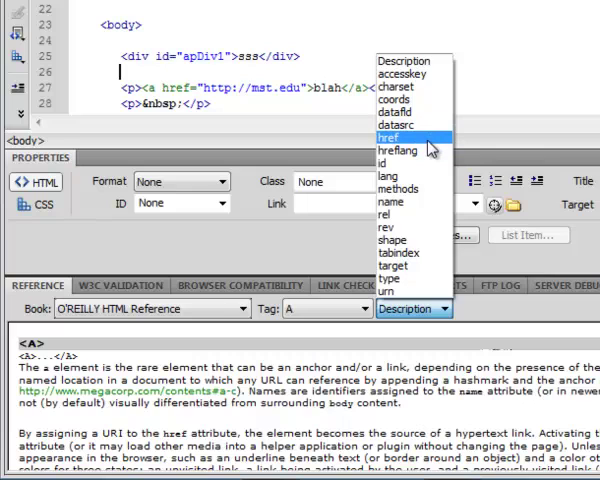
left_click(388, 136)
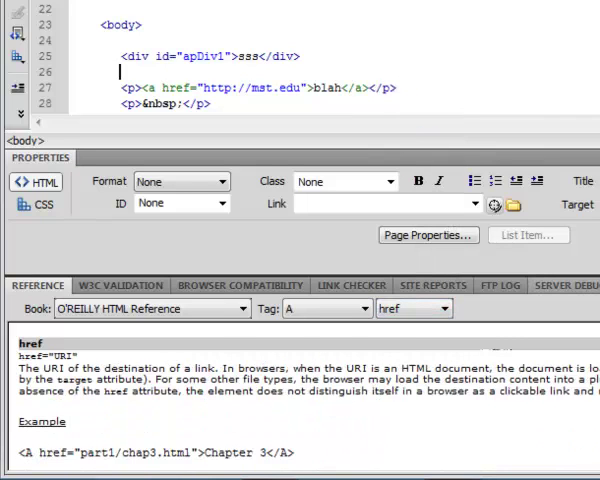
scroll("down", 3)
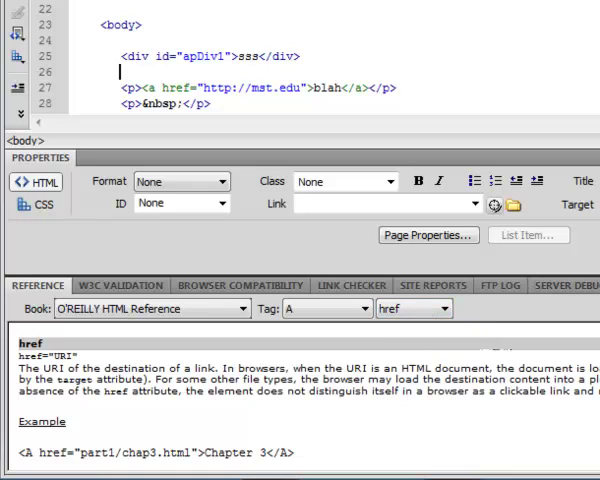
mouse_move(516, 404)
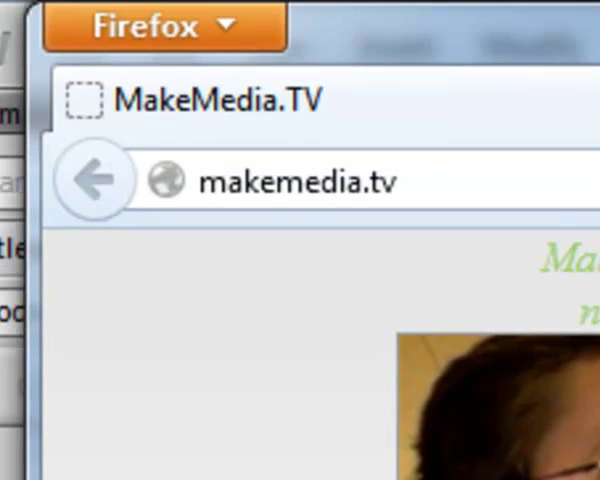
Replace the makemedia.tv address with w3schools to reach the W3Schools home page
left_click(290, 180)
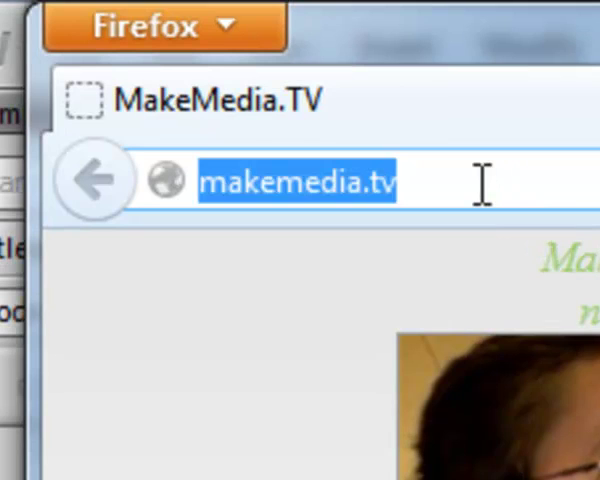
type("w")
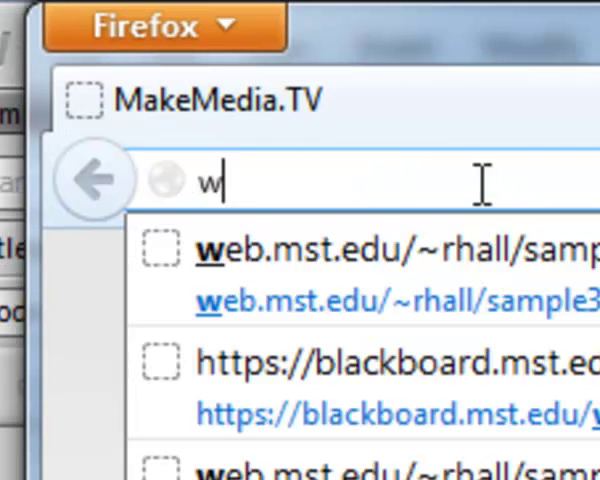
type("3")
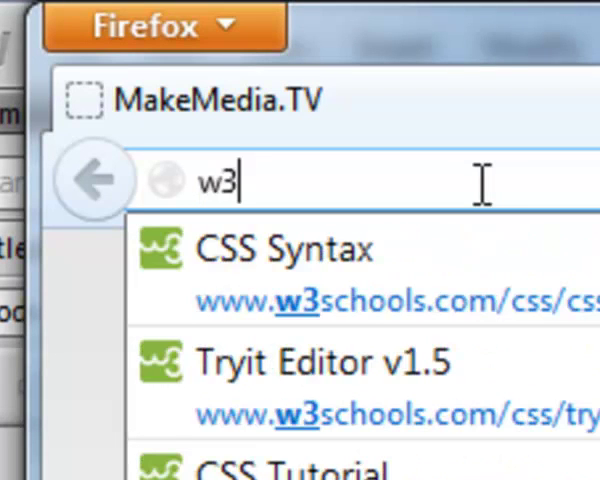
type("schools.com")
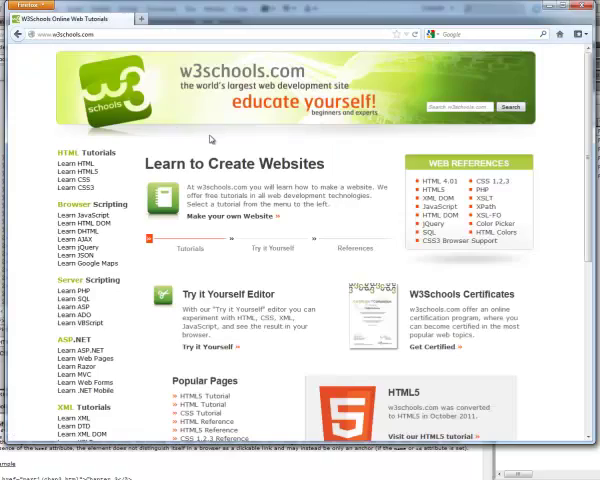
mouse_move(120, 184)
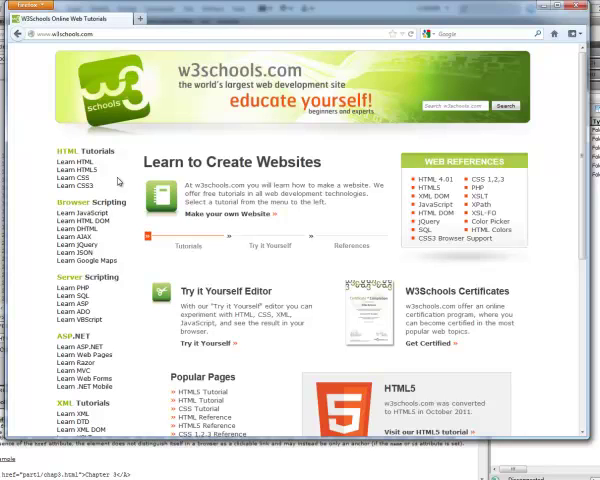
mouse_move(556, 92)
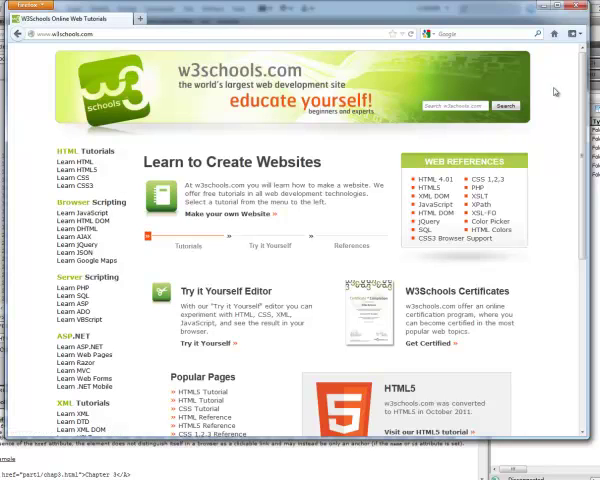